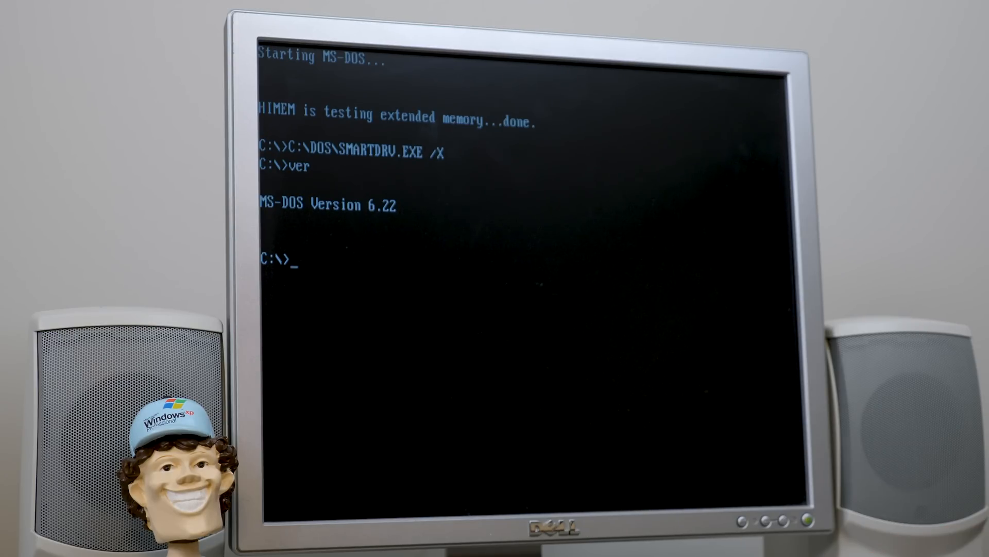
Switch to floppy drive A: at the DOS prompt to start Windows Setup
key("ctrl+a")
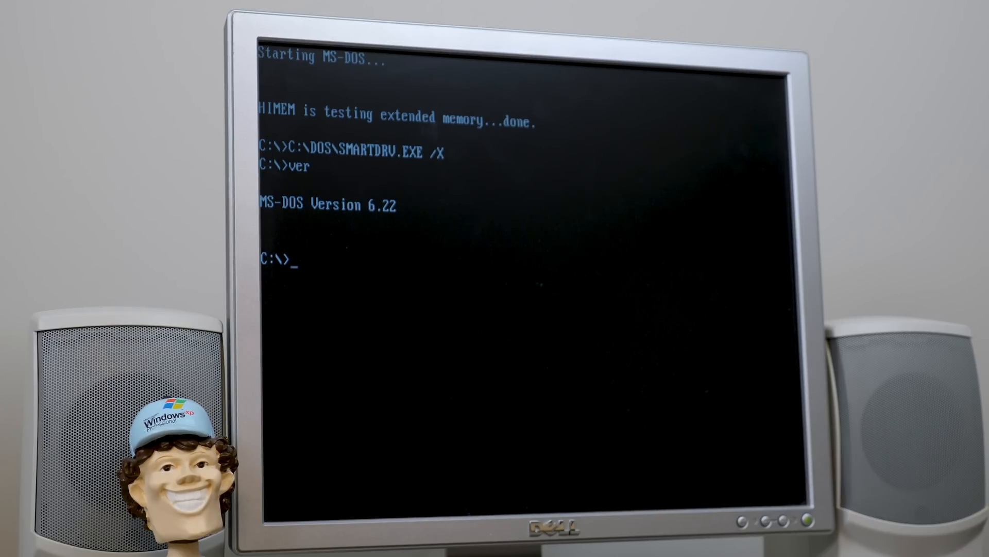
type("A:")
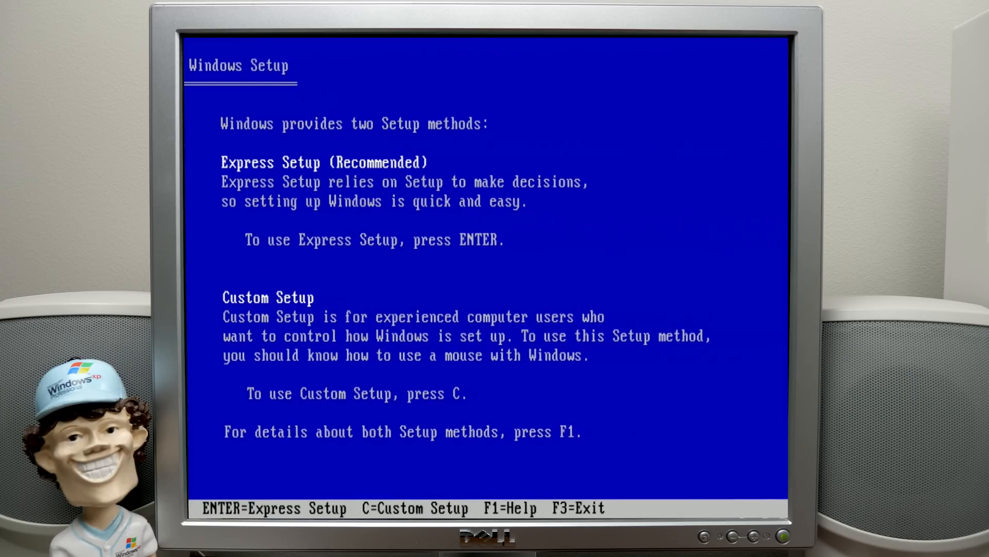
Choose Express Setup and continue copying after inserting Disk #2
key("Return")
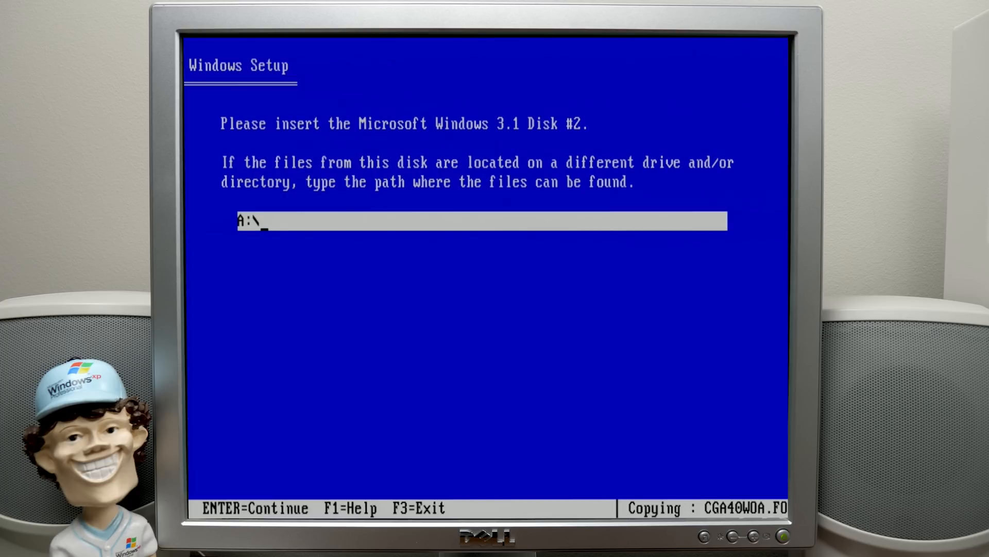
key("Return")
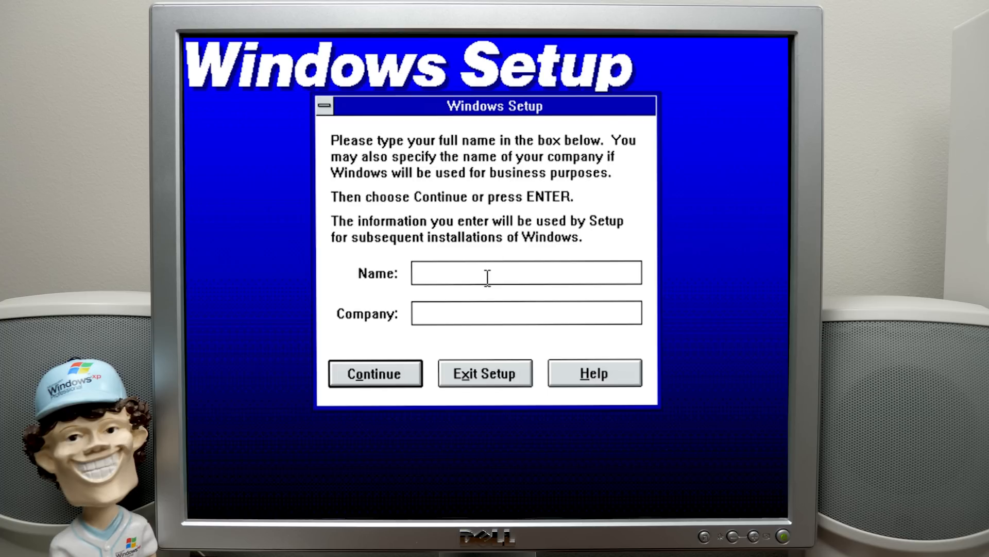
Enter the name Michael with company IBM, confirm it, and accept all three optional tasks
type("Michael")
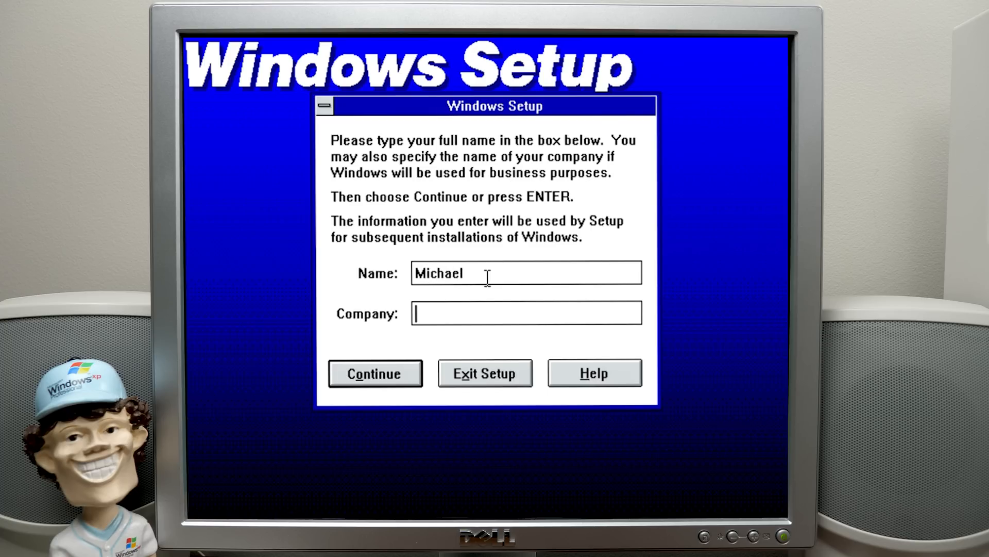
left_click(374, 373)
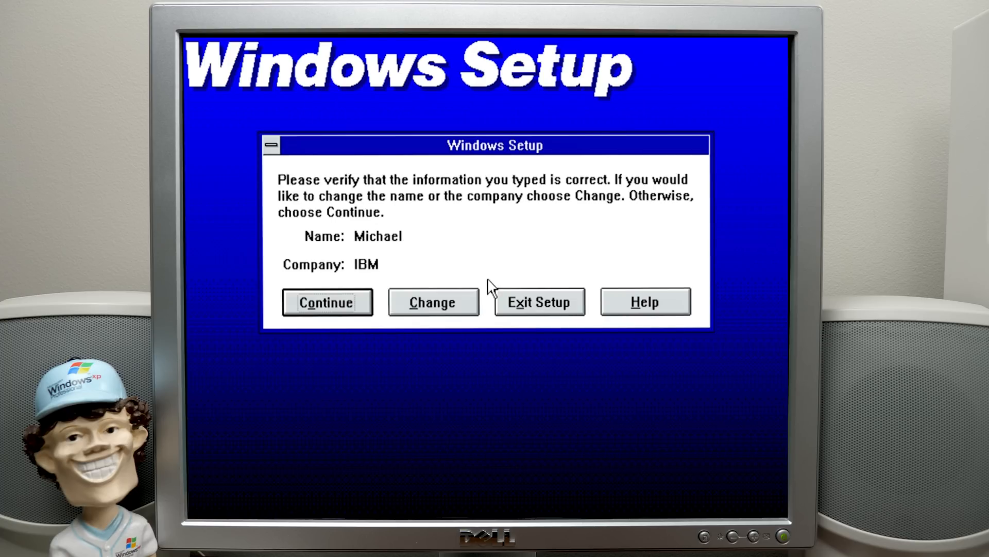
left_click(326, 302)
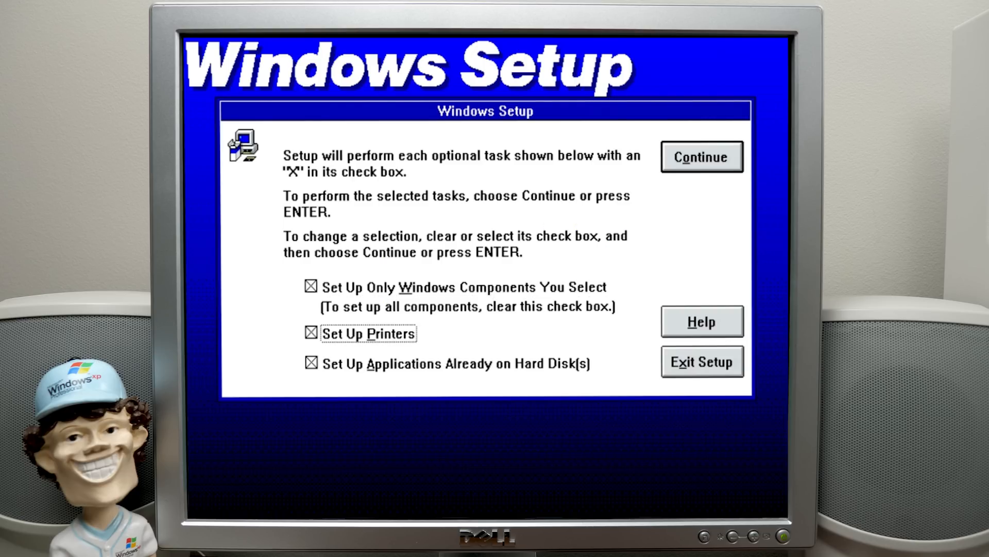
left_click(701, 156)
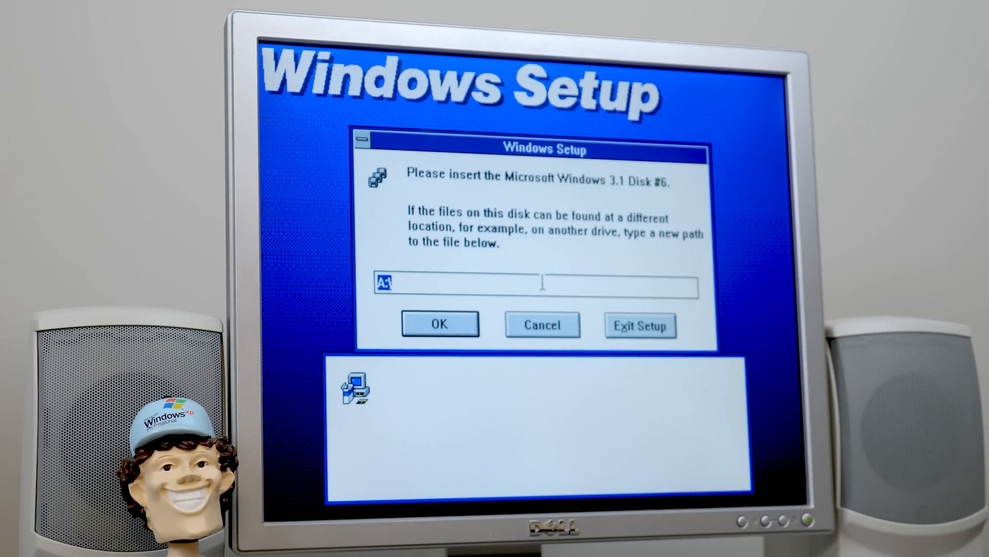
Continue copying from Disk #6, then reboot from the Exit Windows Setup dialog
left_click(440, 322)
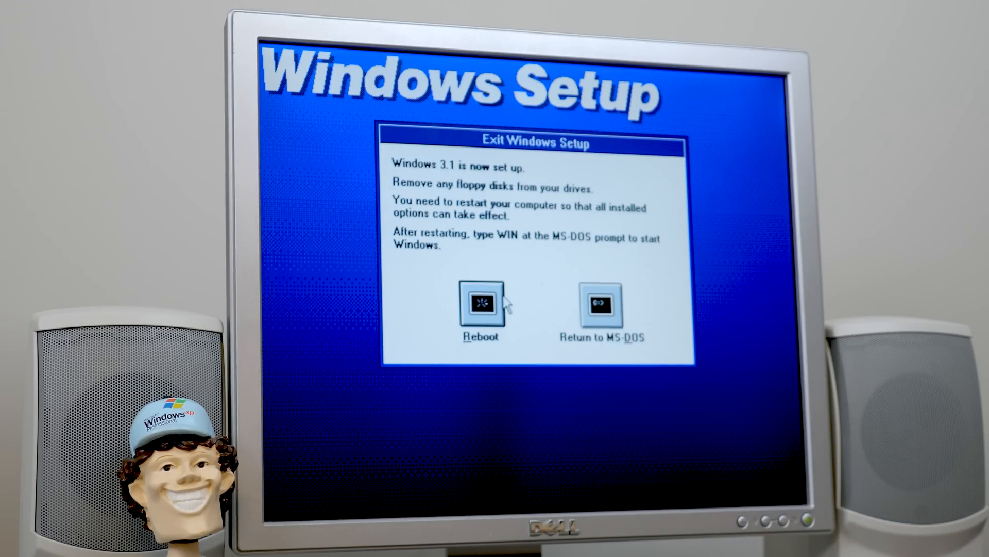
left_click(481, 305)
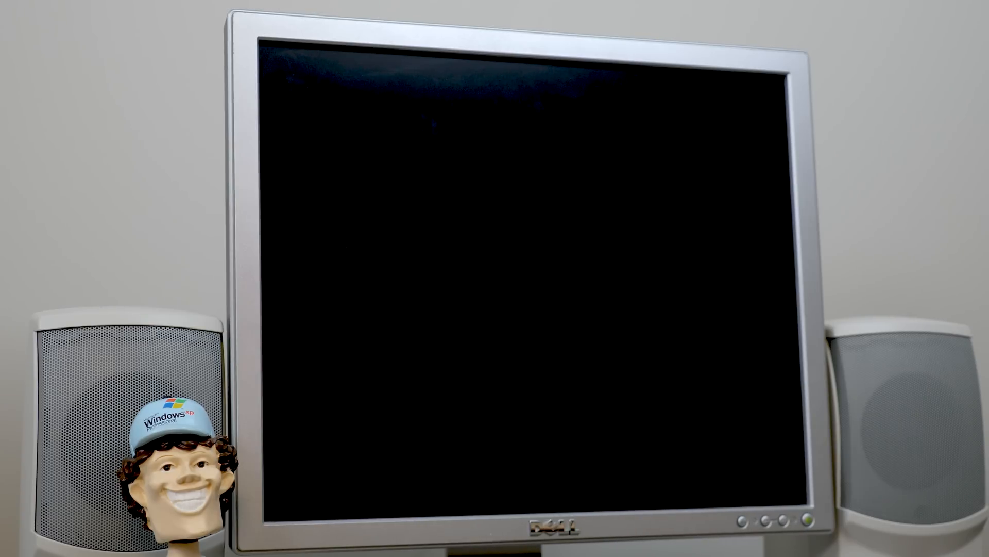